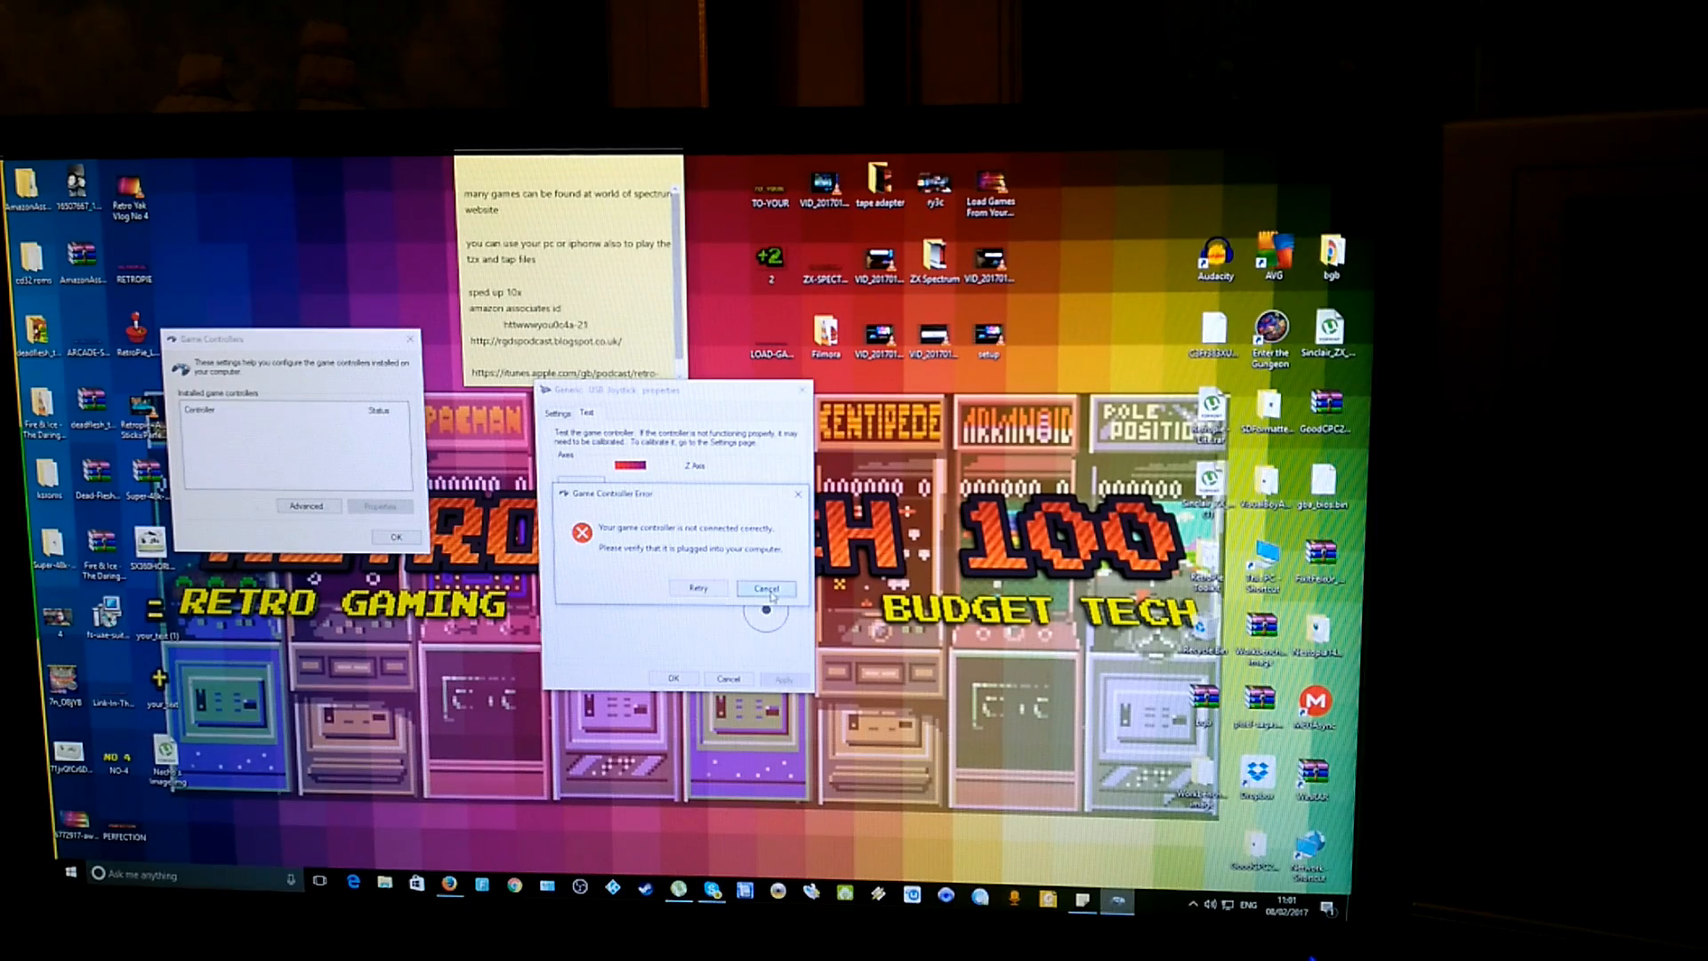
Step: Dismiss the 'controller not connected' error with Cancel
click(766, 588)
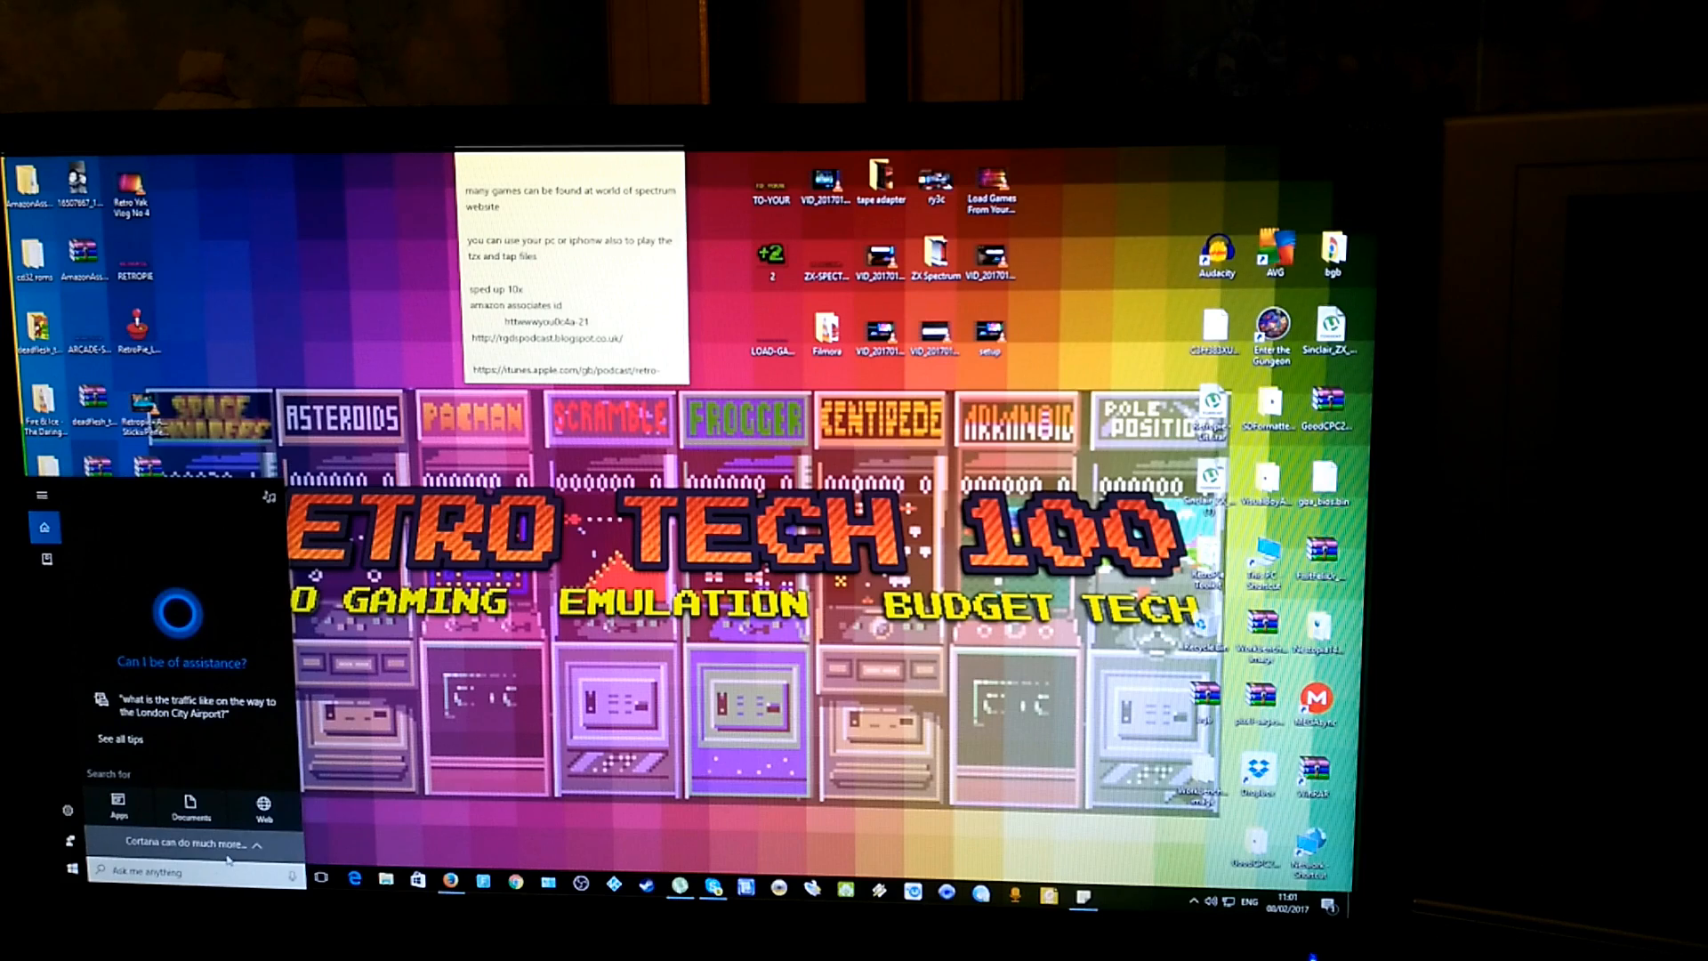
Step: Search Start for 'game con' and launch 'Set up USB game controllers'
text(gam)
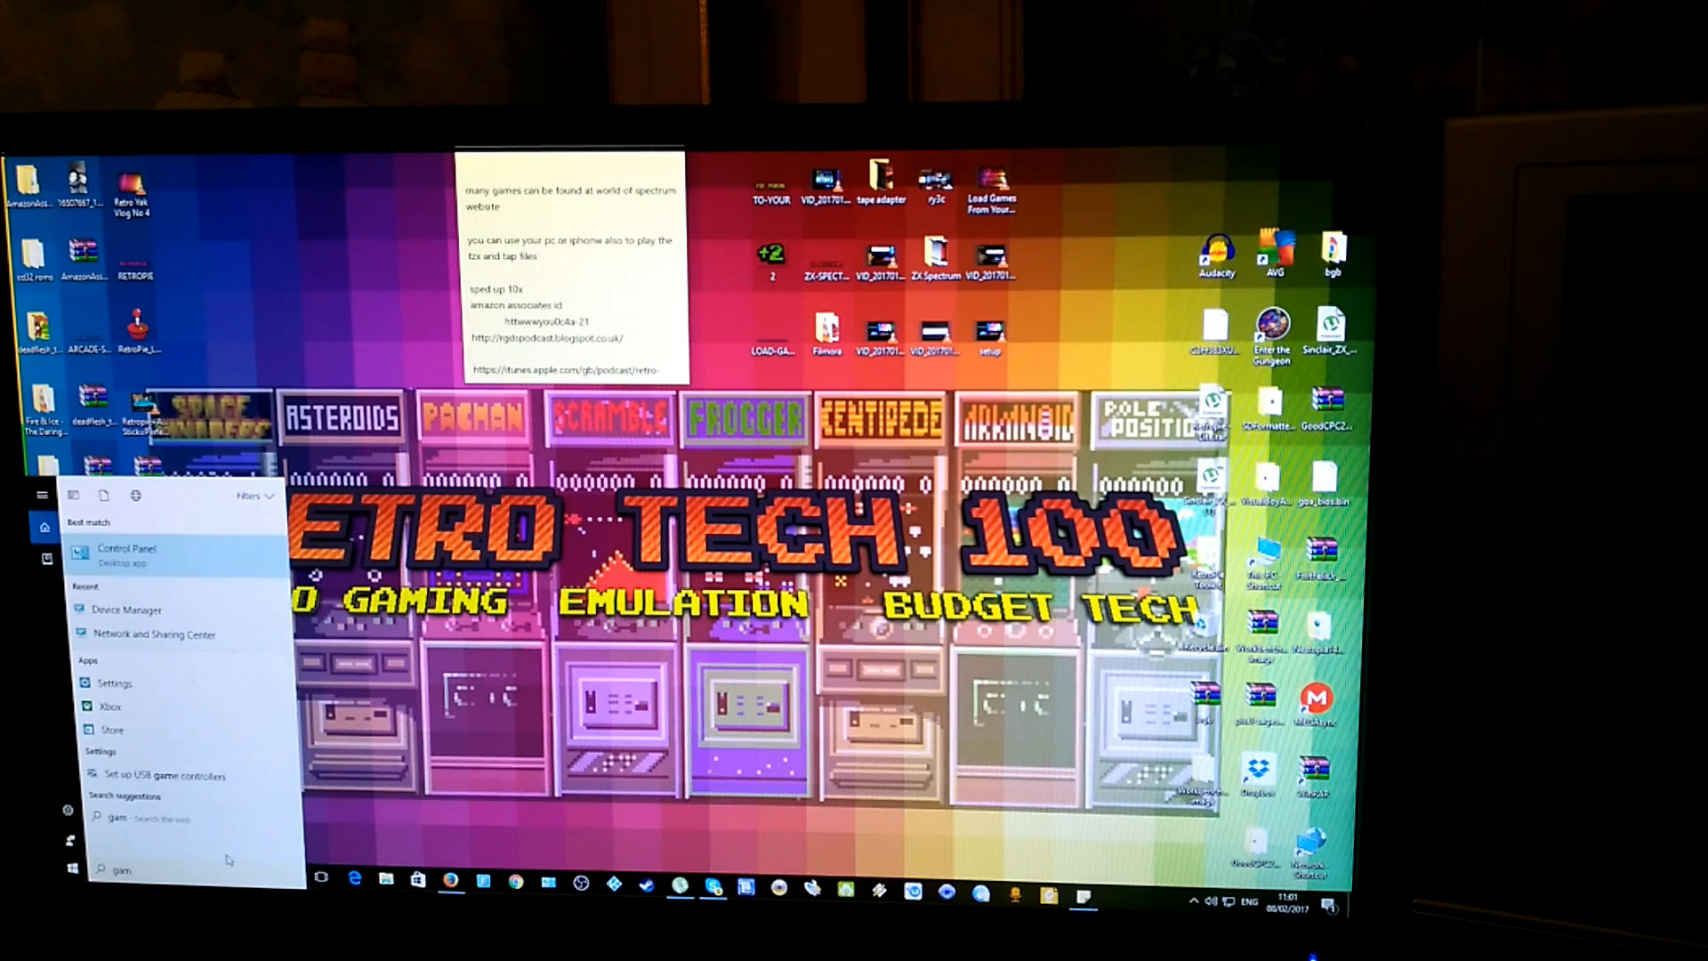
text(e c)
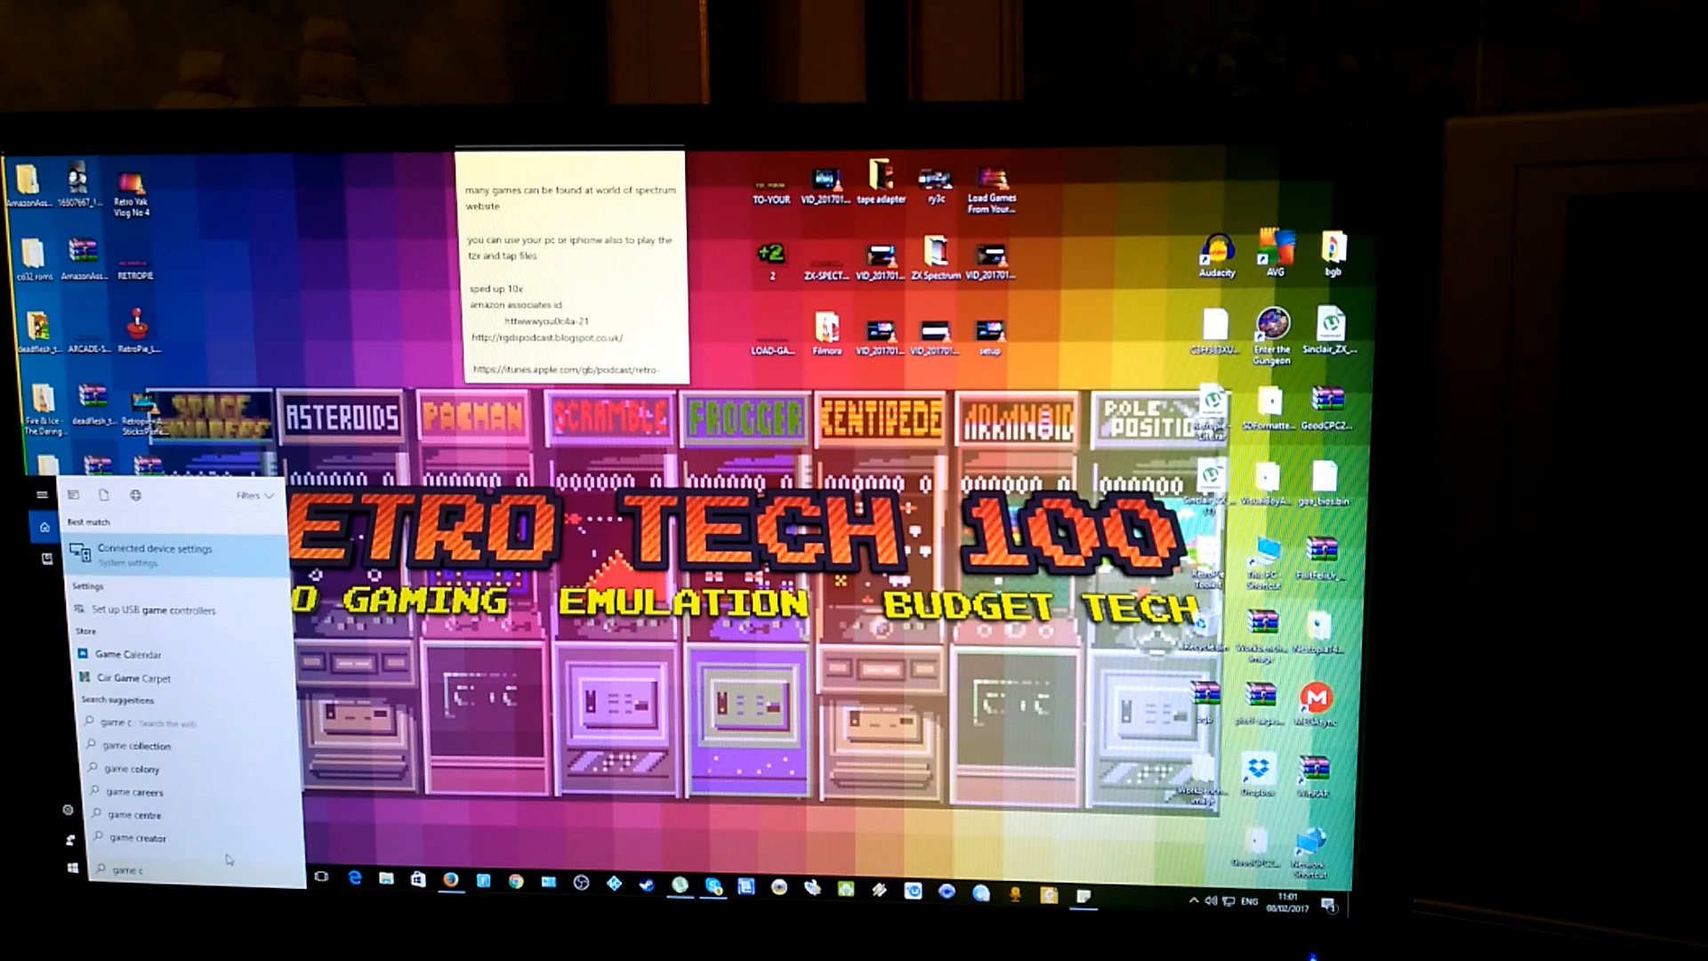
text(on)
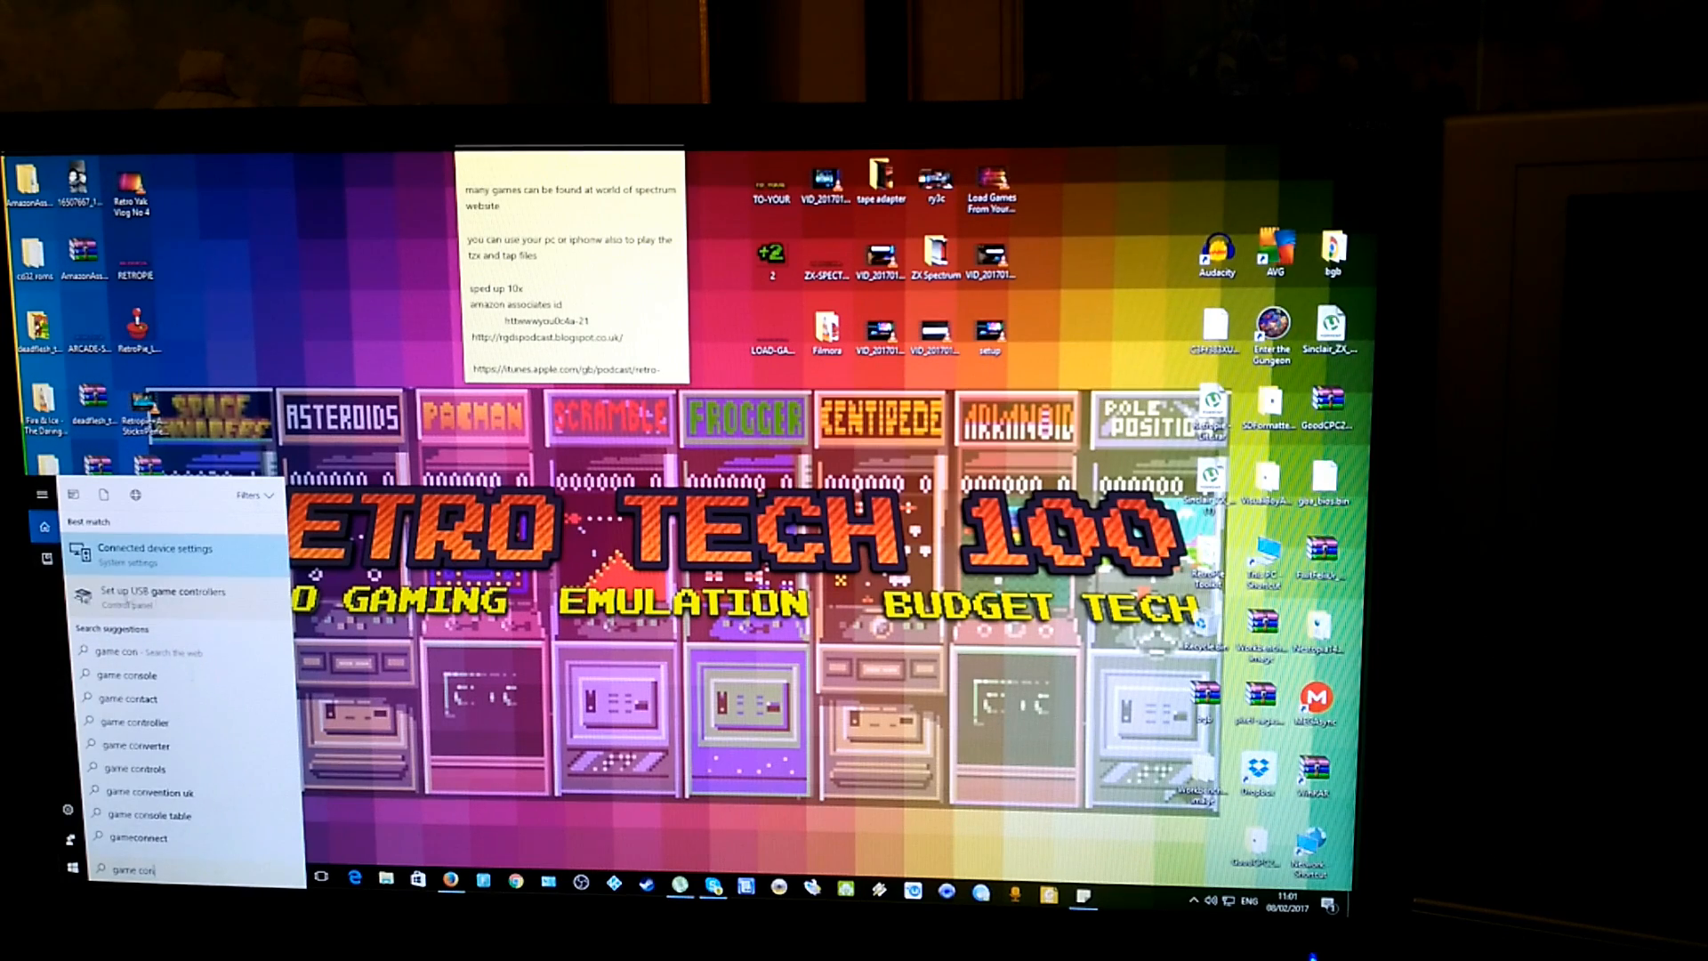
click(162, 592)
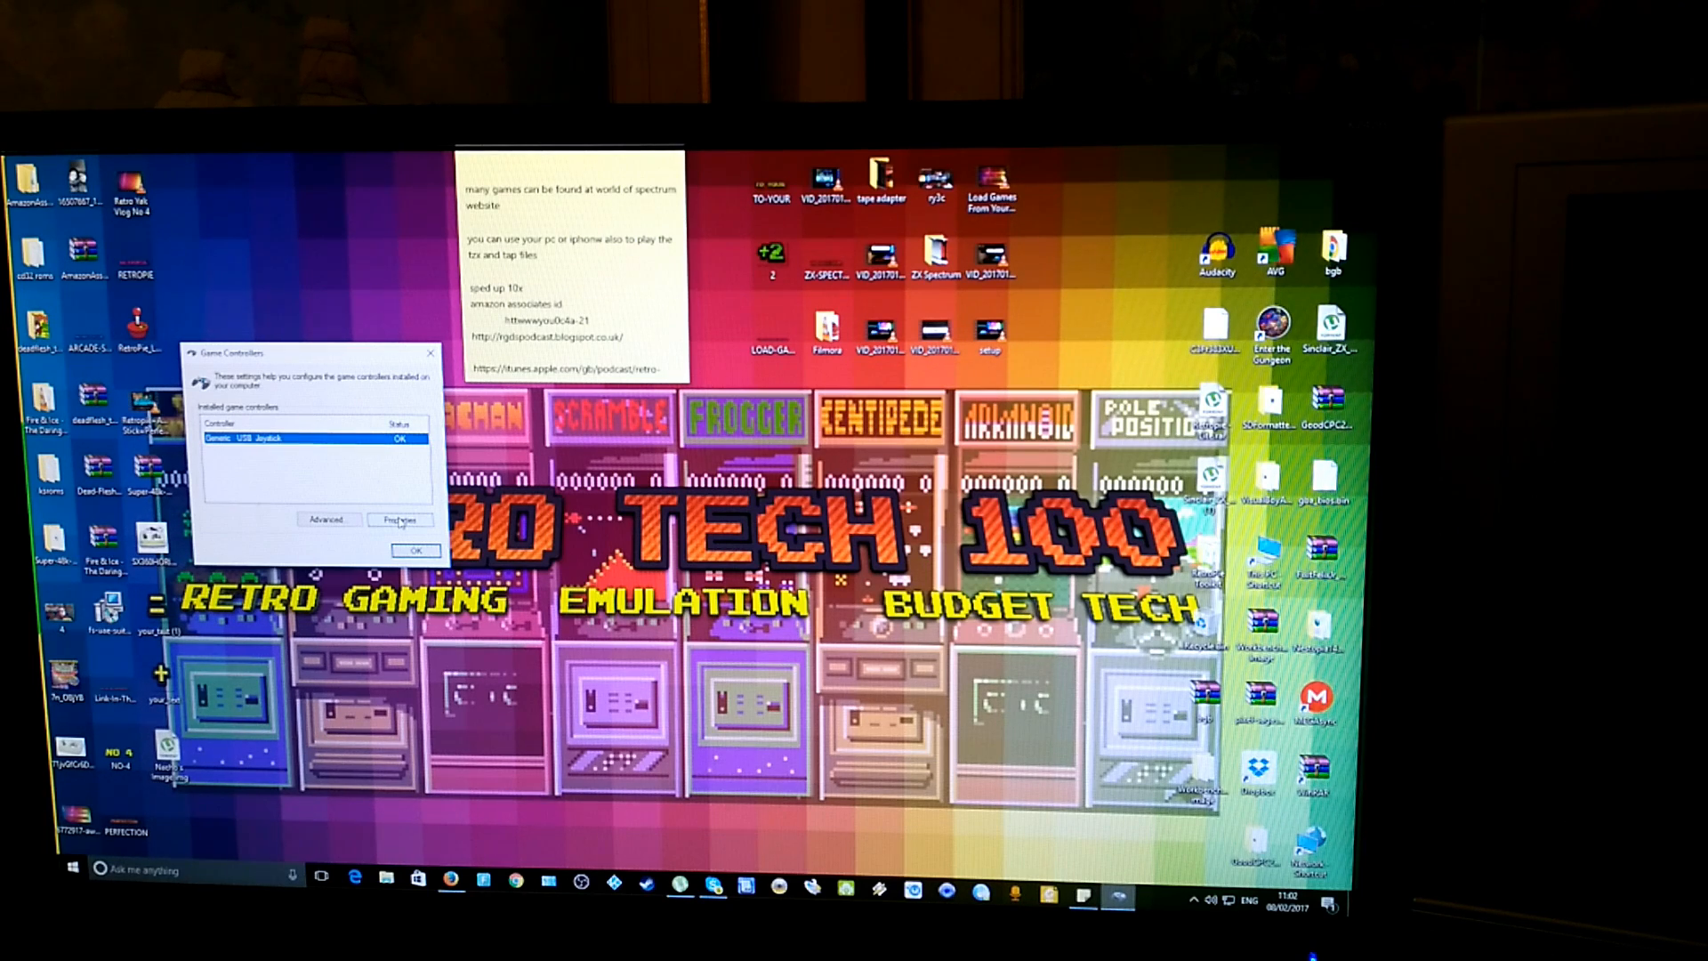
Step: Open Properties for Generic USB Joystick to view its Test page
click(400, 520)
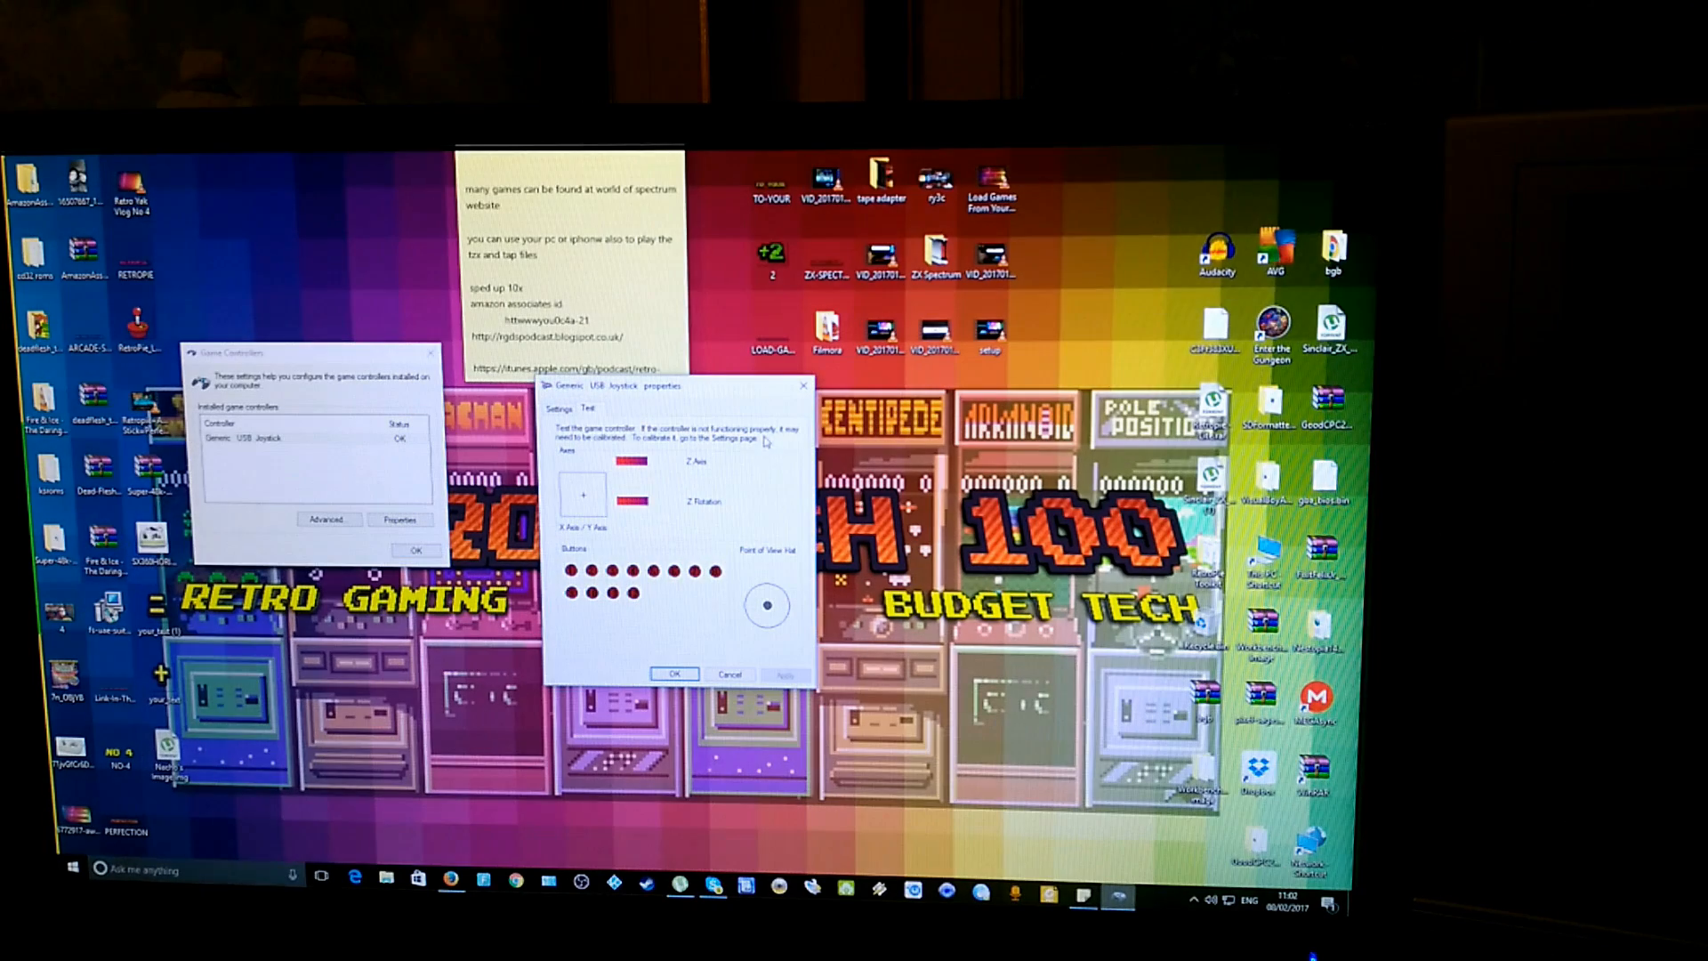